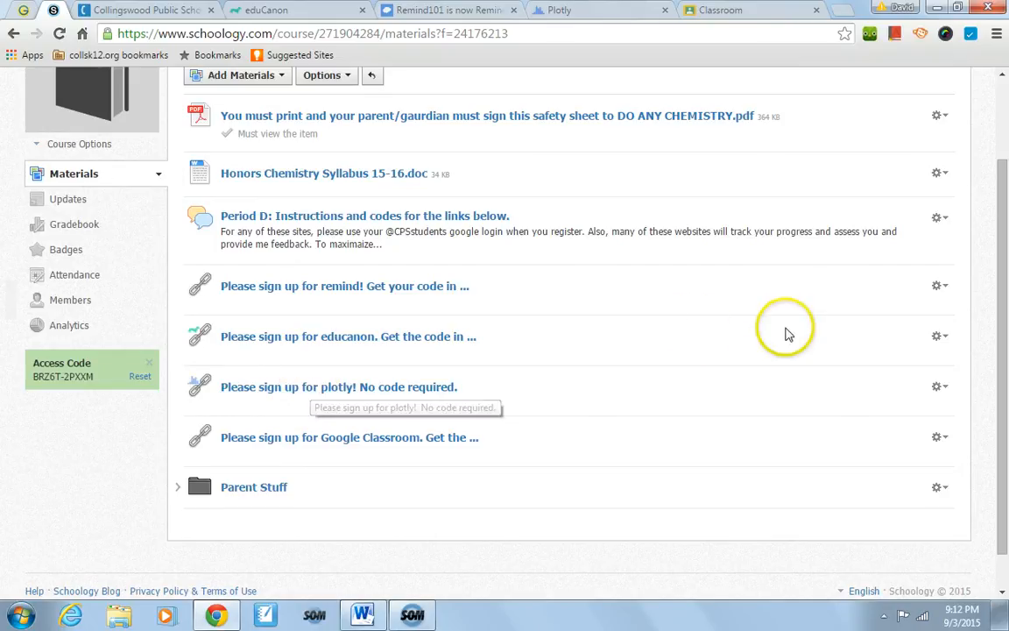
mouse_move(837, 228)
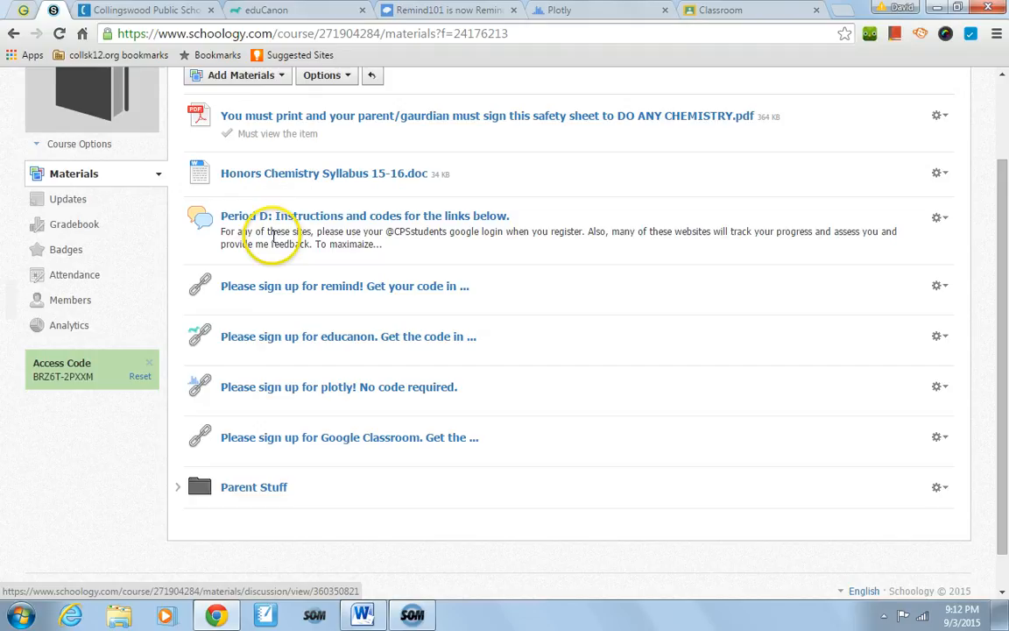
mouse_move(568, 225)
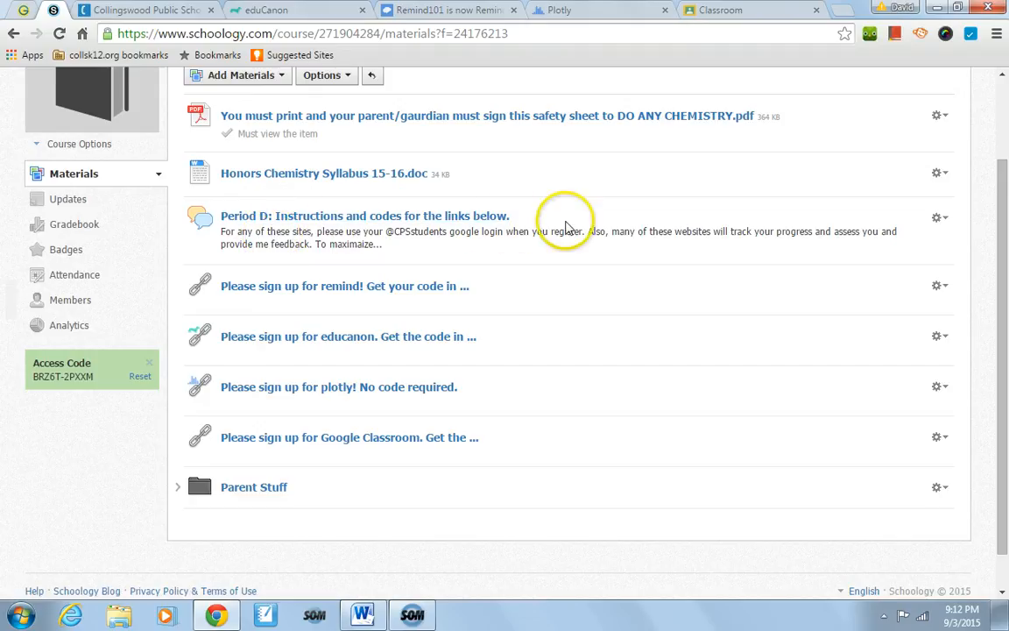
mouse_move(494, 228)
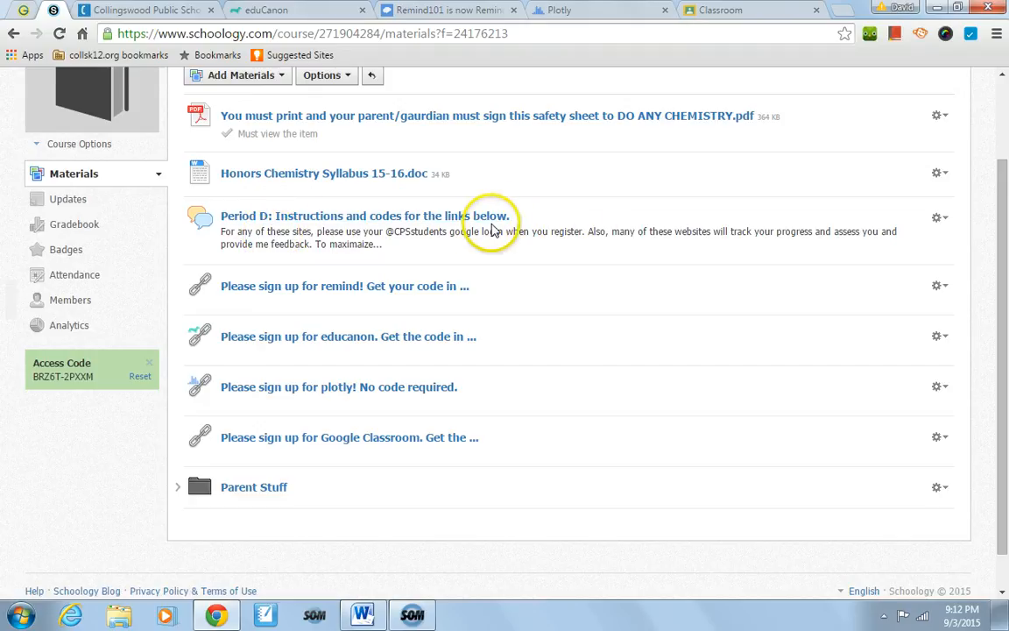
mouse_move(592, 218)
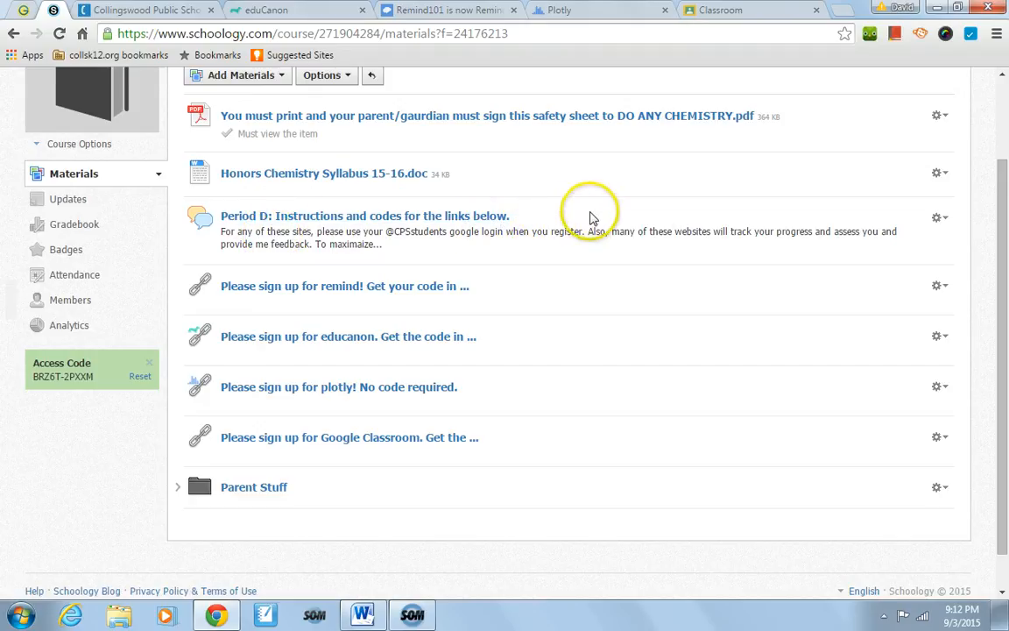
mouse_move(662, 231)
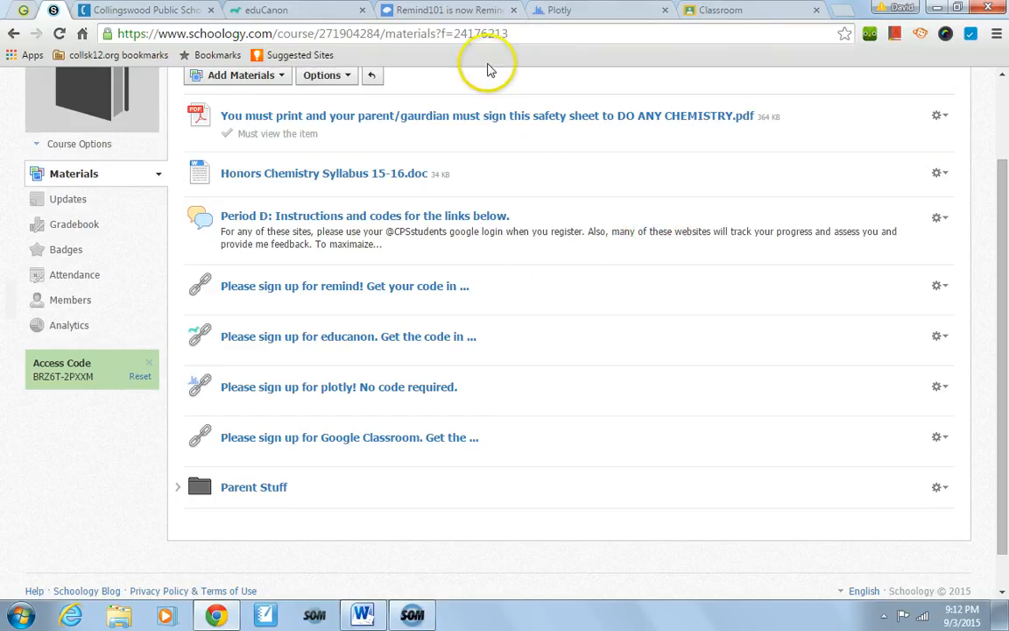
mouse_move(473, 14)
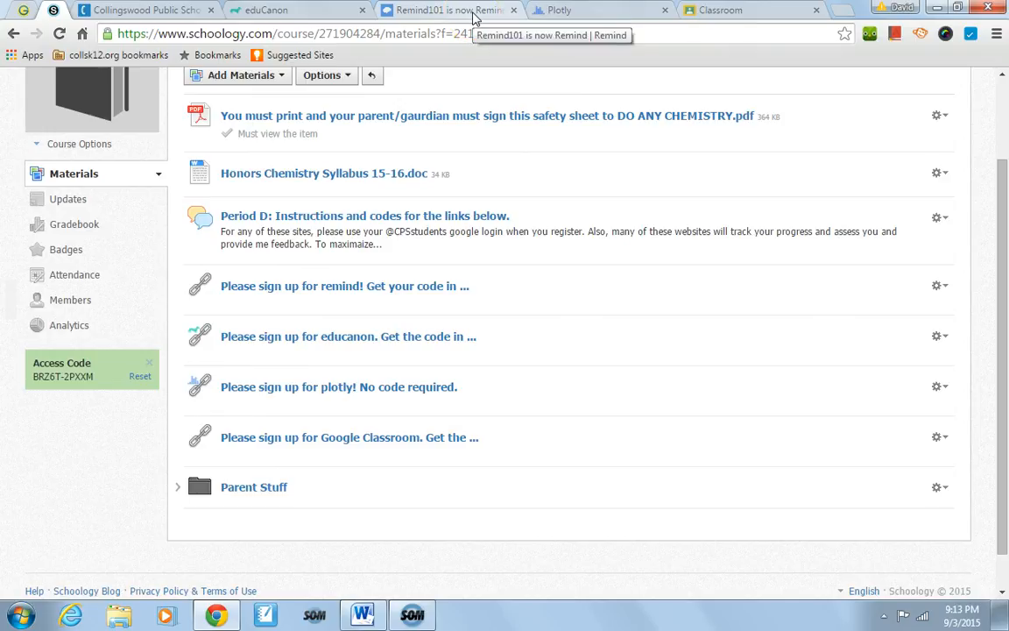
Step: Switch to the Remind tab and choose the student or parent join option
left_click(447, 10)
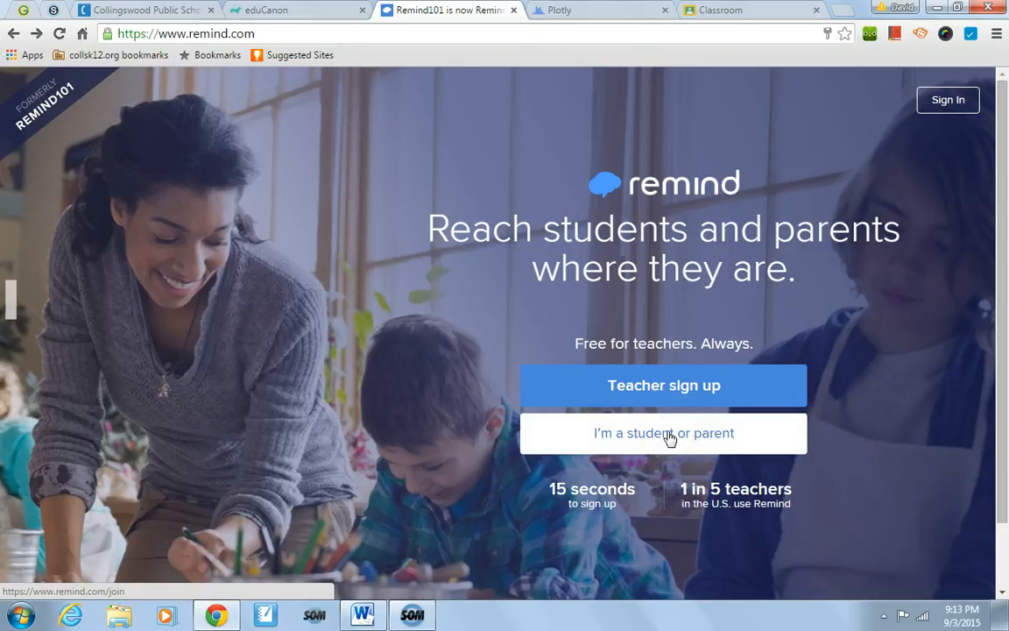
left_click(662, 433)
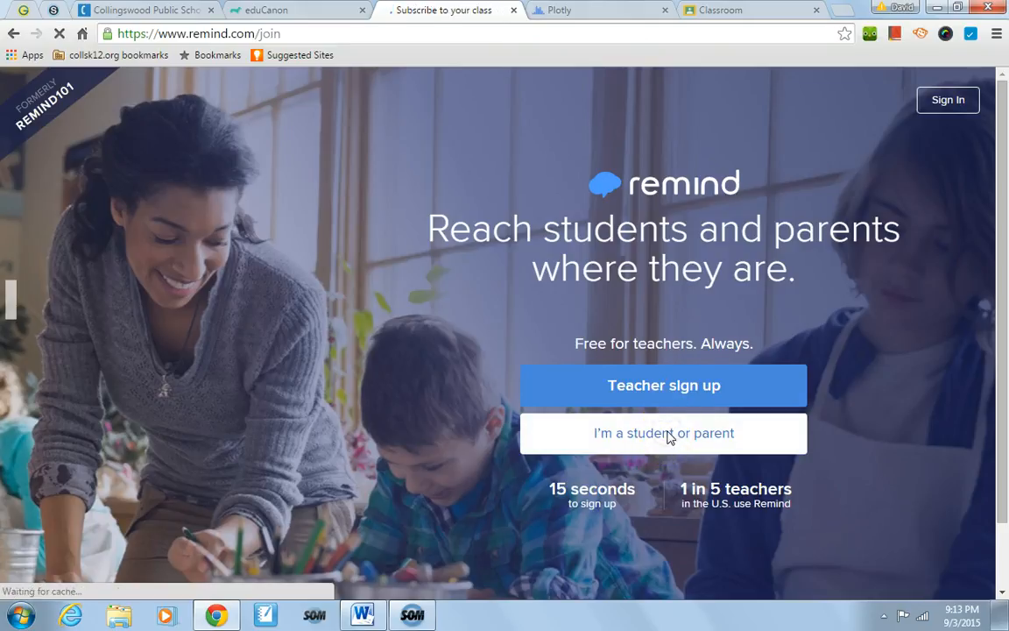
Step: Enter a candidate chemistry class code ('chemperd', then 'fper') in Remind's class code field
left_click(662, 433)
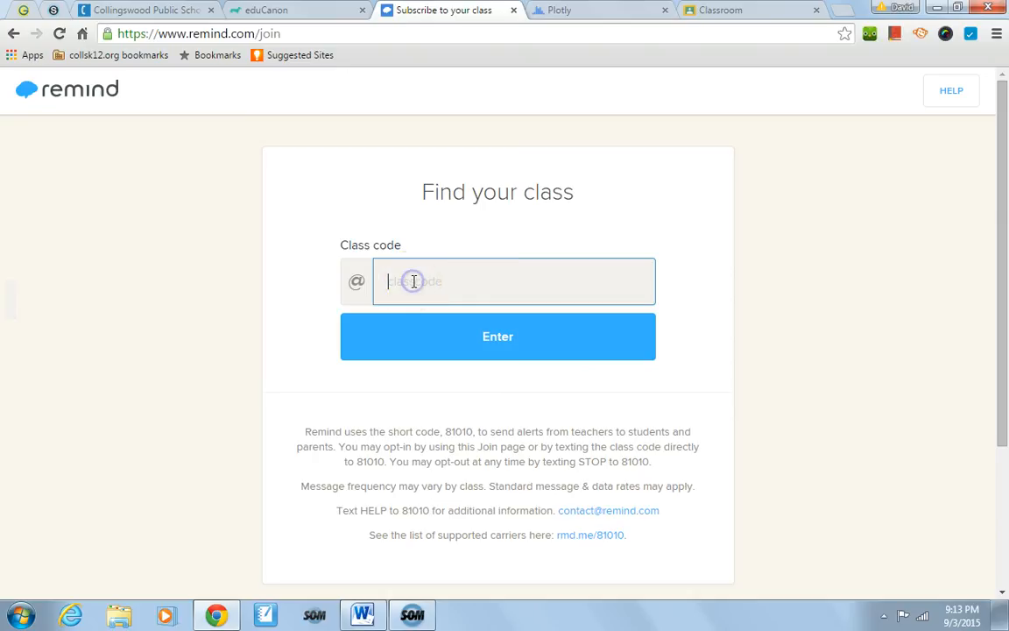
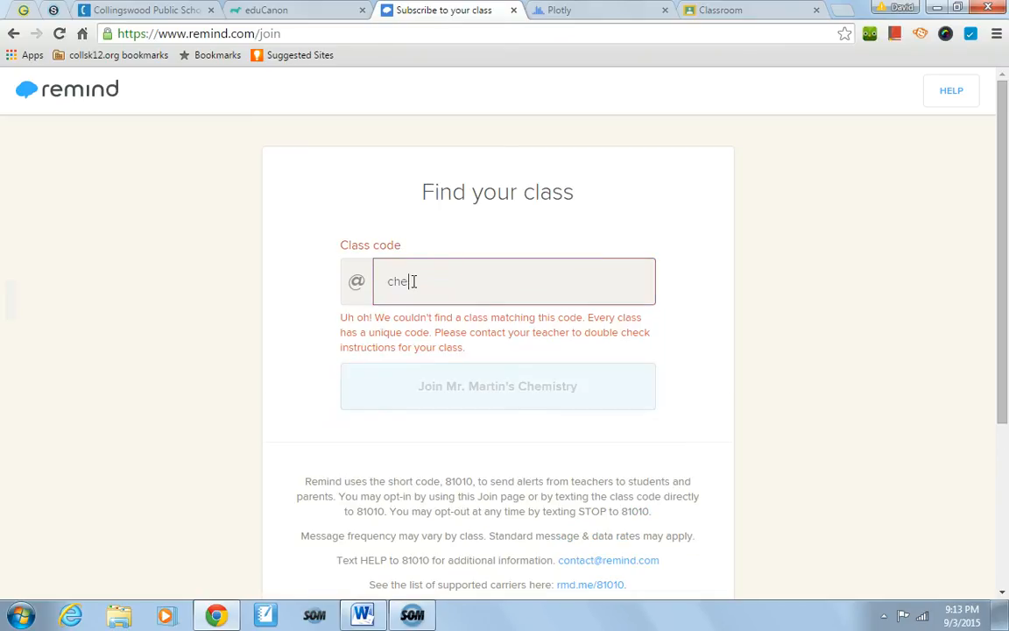
Step: Retype the class code attempts ('shpe', 'chem') after the lookup error, without joining
left_click(515, 280)
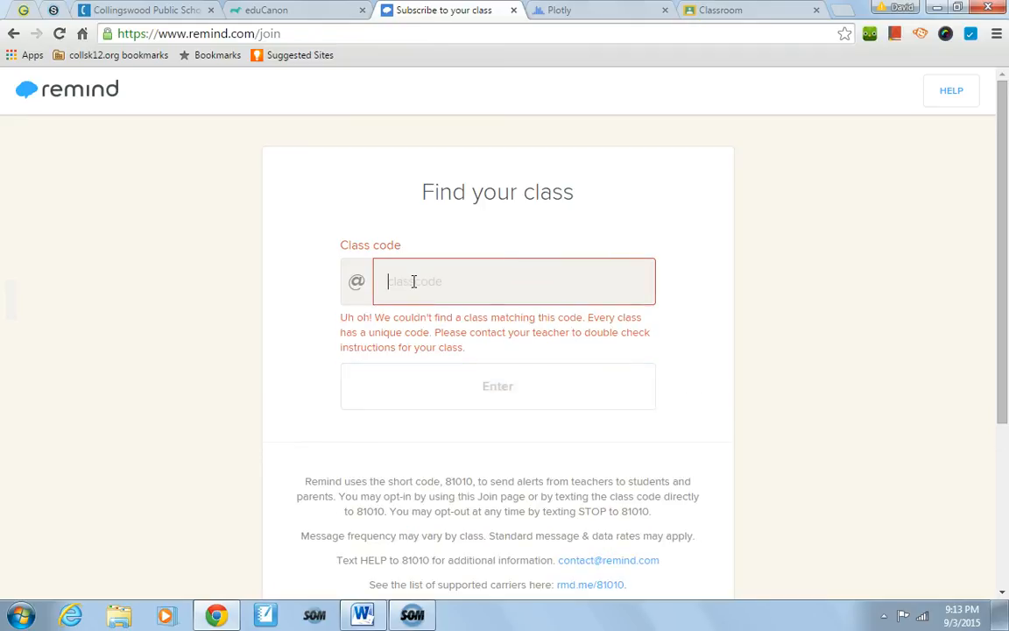
type("shpe")
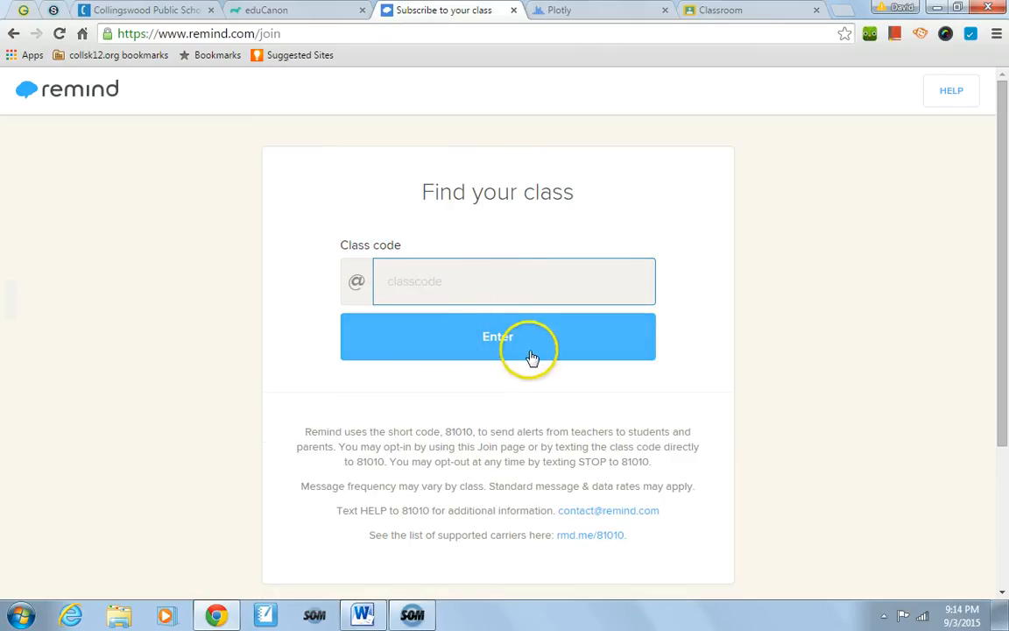
type("chem")
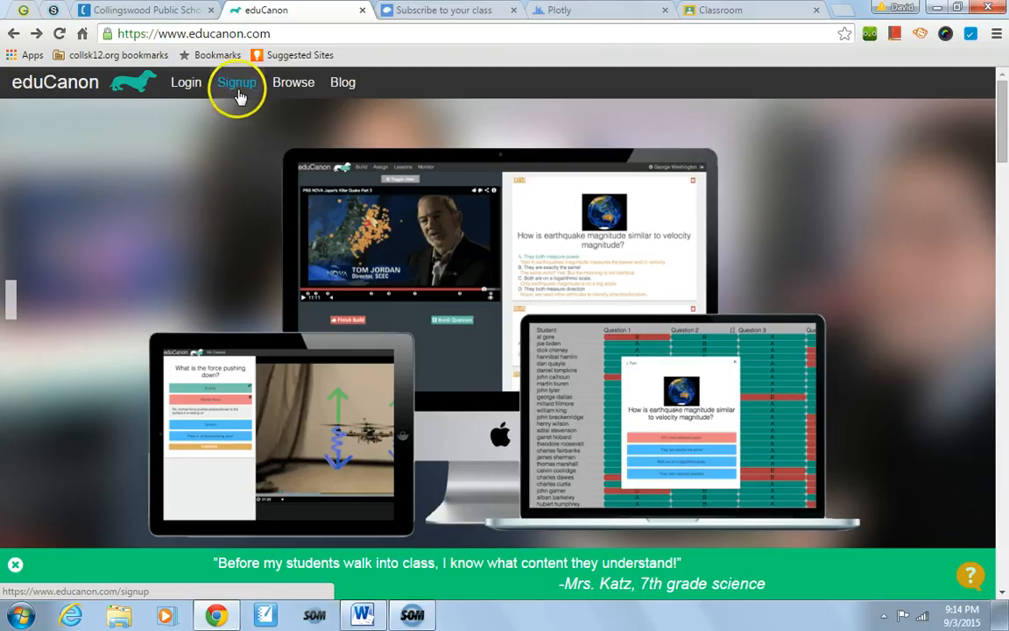
Step: Go to eduCanon's signup page offering student and instructor account choices
left_click(236, 82)
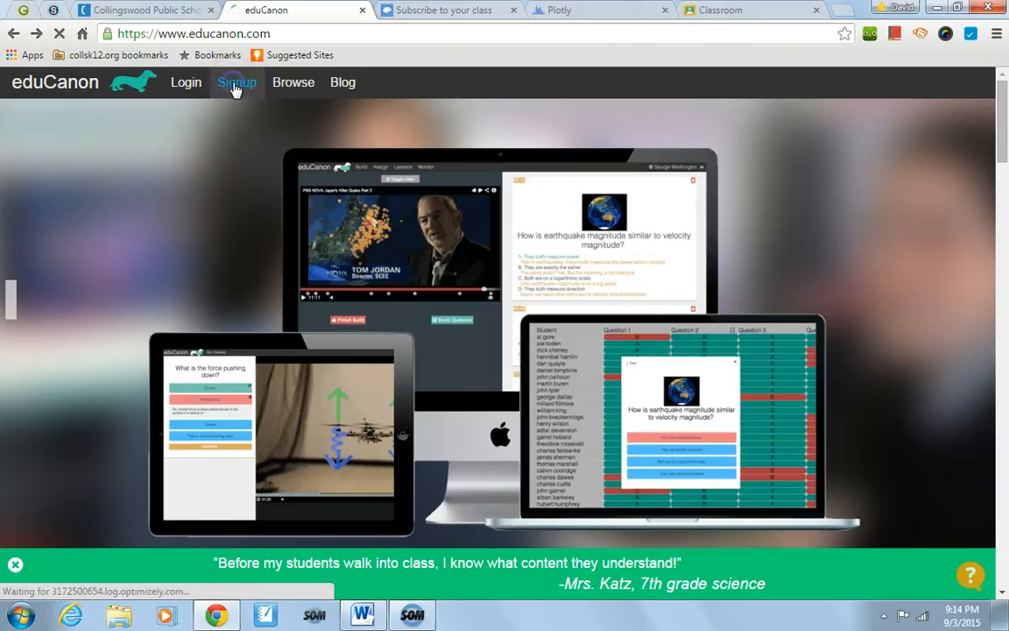
left_click(236, 83)
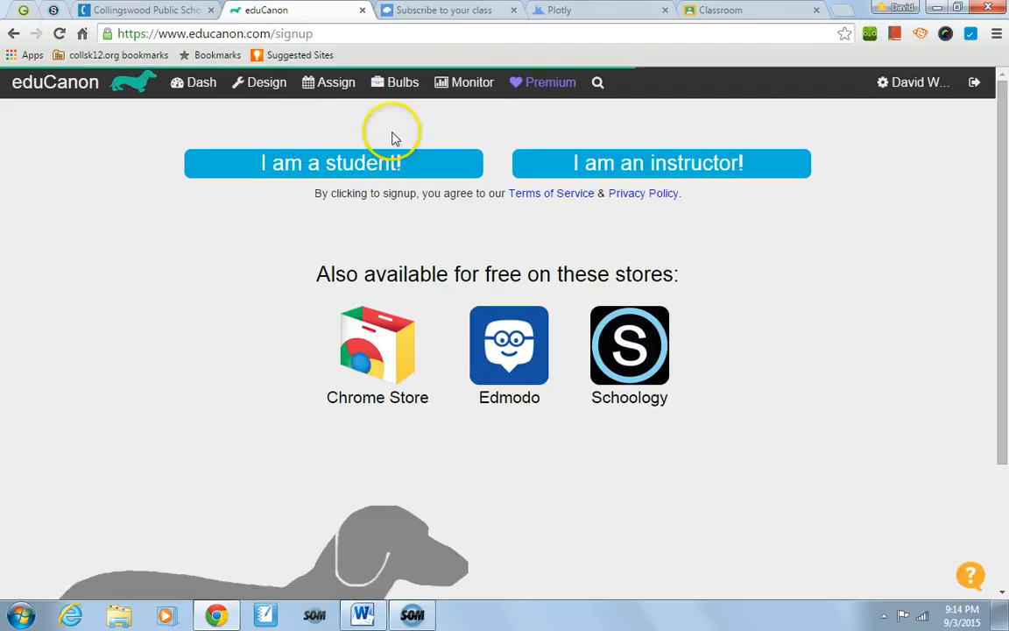
mouse_move(946, 82)
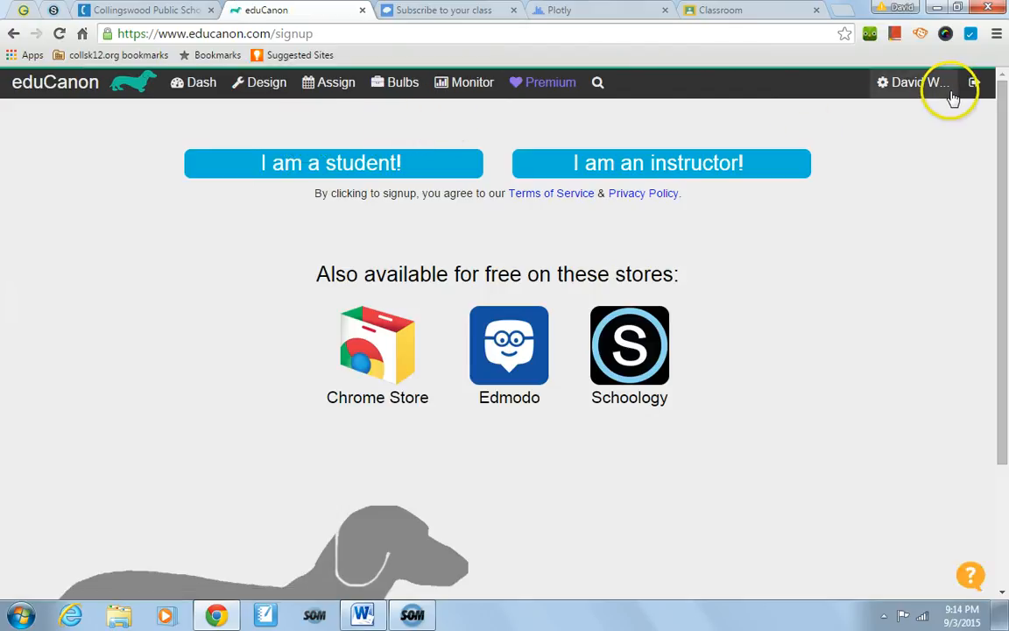
mouse_move(799, 33)
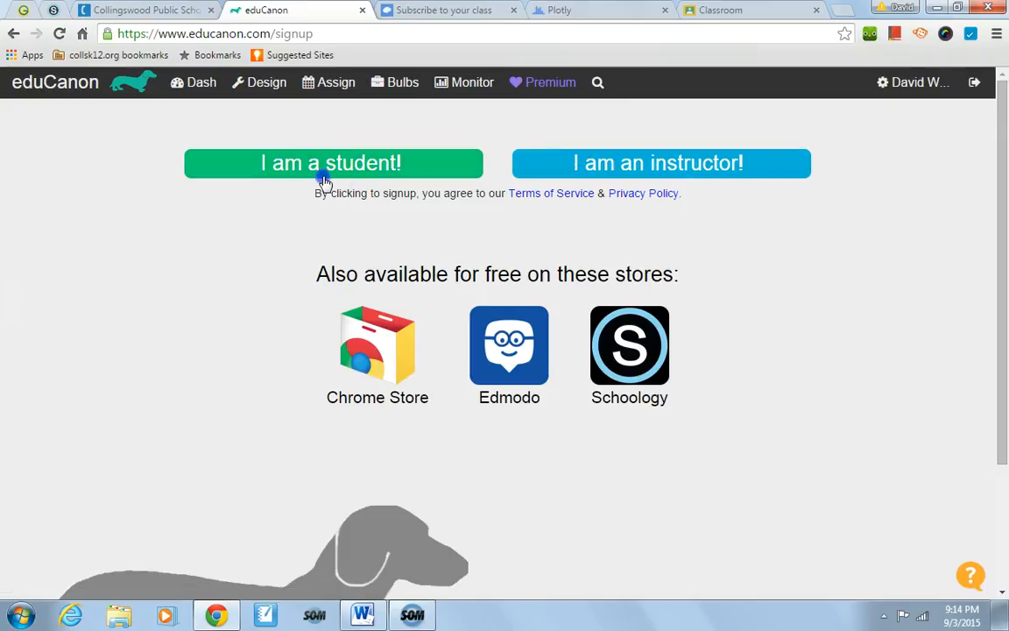
Step: Choose 'I am a student!' to view eduCanon's Student Sign Up form
left_click(333, 163)
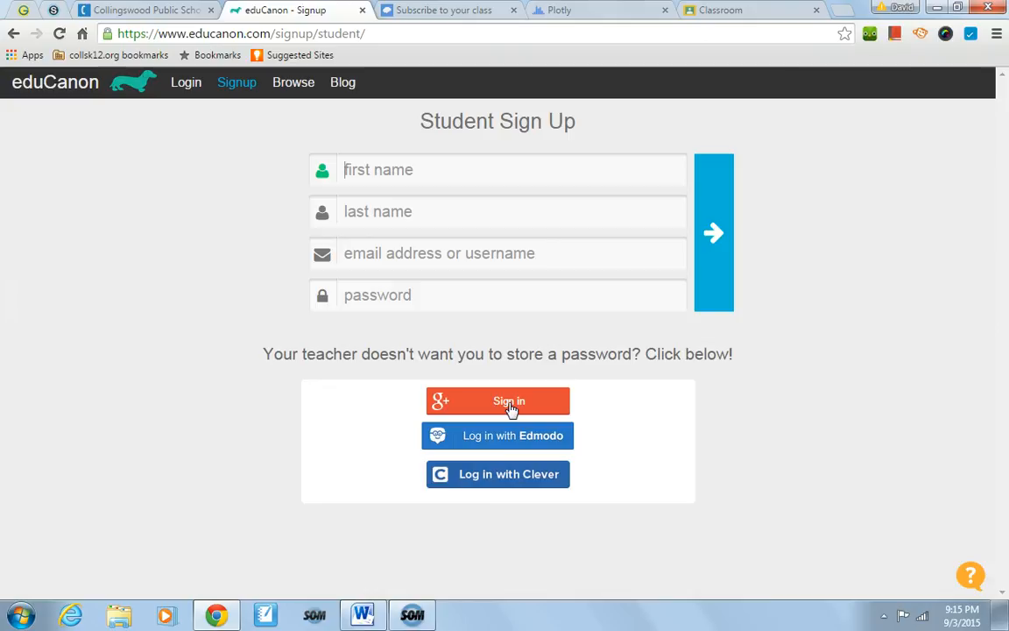
mouse_move(438, 238)
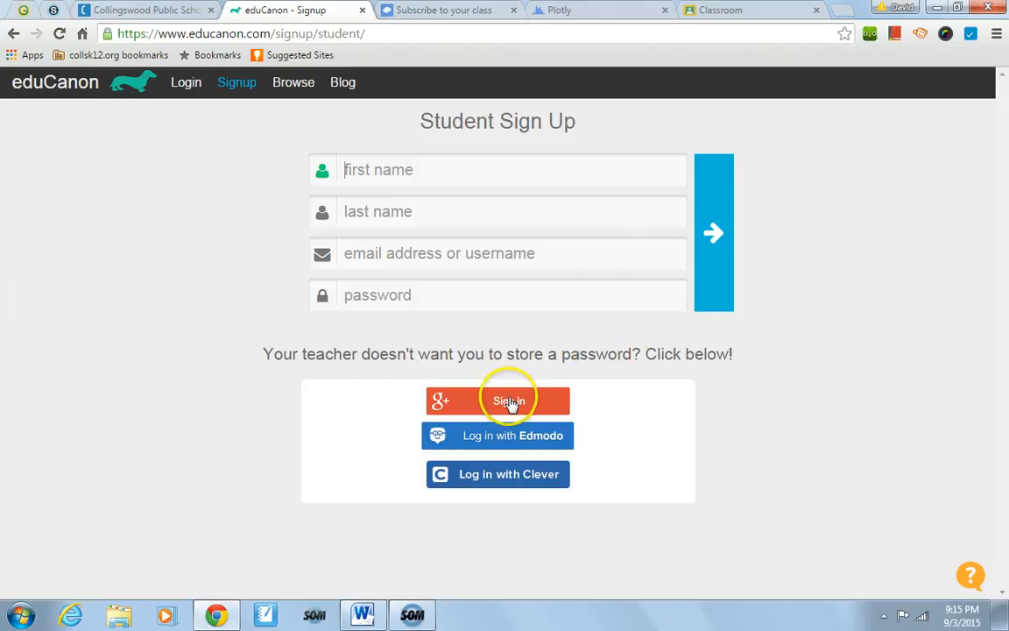
mouse_move(410, 326)
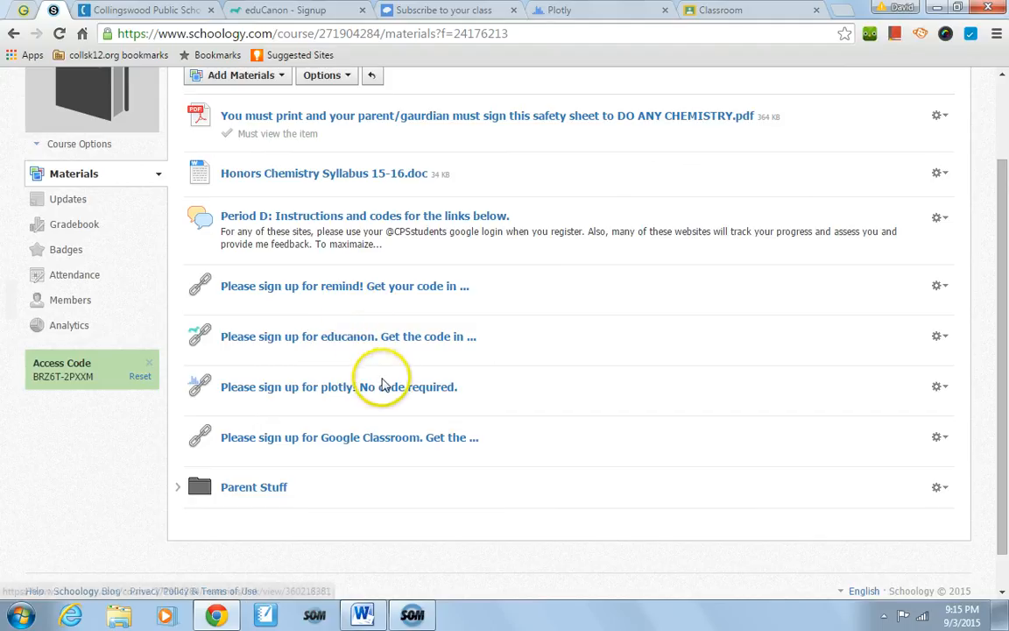
Step: Open Plotly from the course link, view its Create Account panel, then dismiss it
left_click(603, 11)
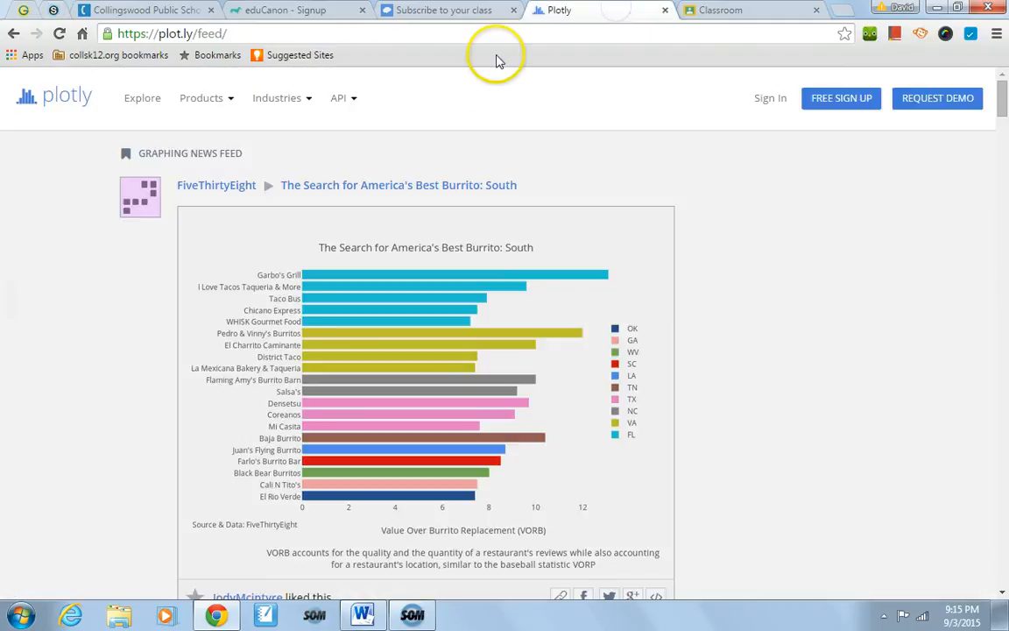
left_click(841, 98)
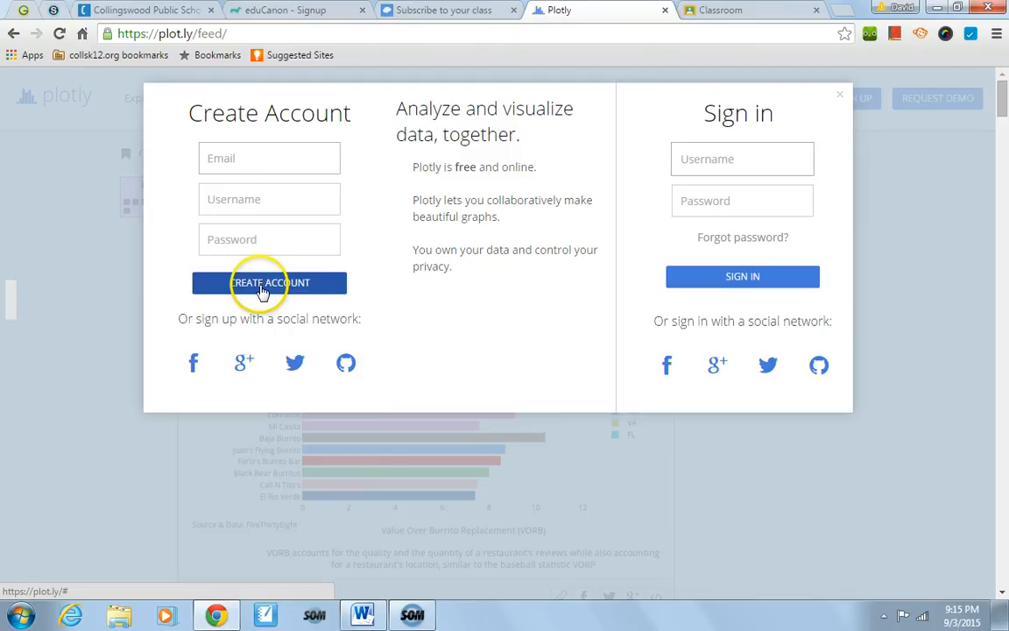
mouse_move(270, 245)
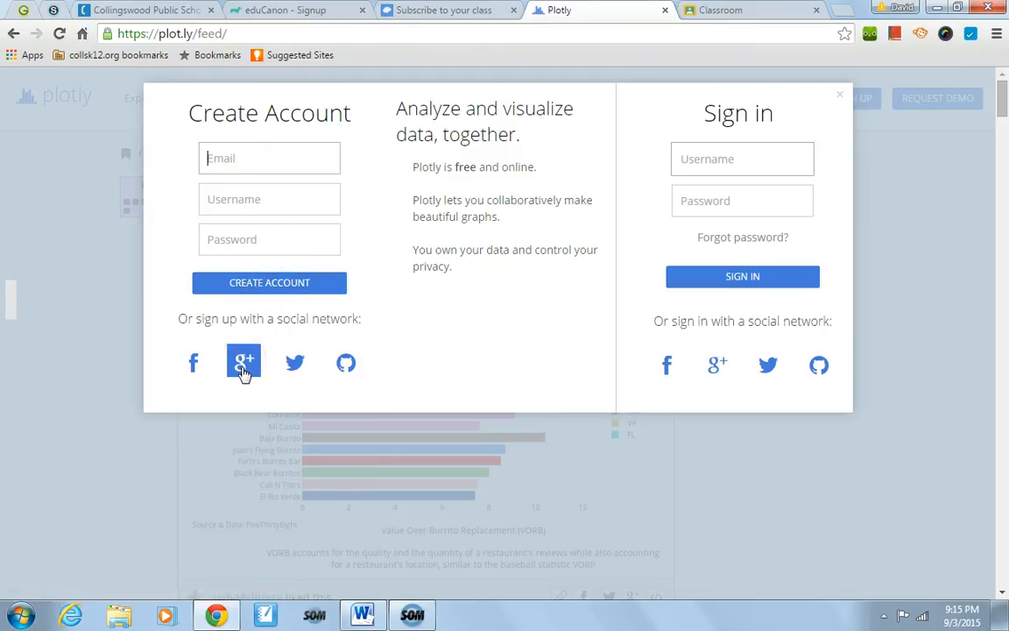
mouse_move(708, 357)
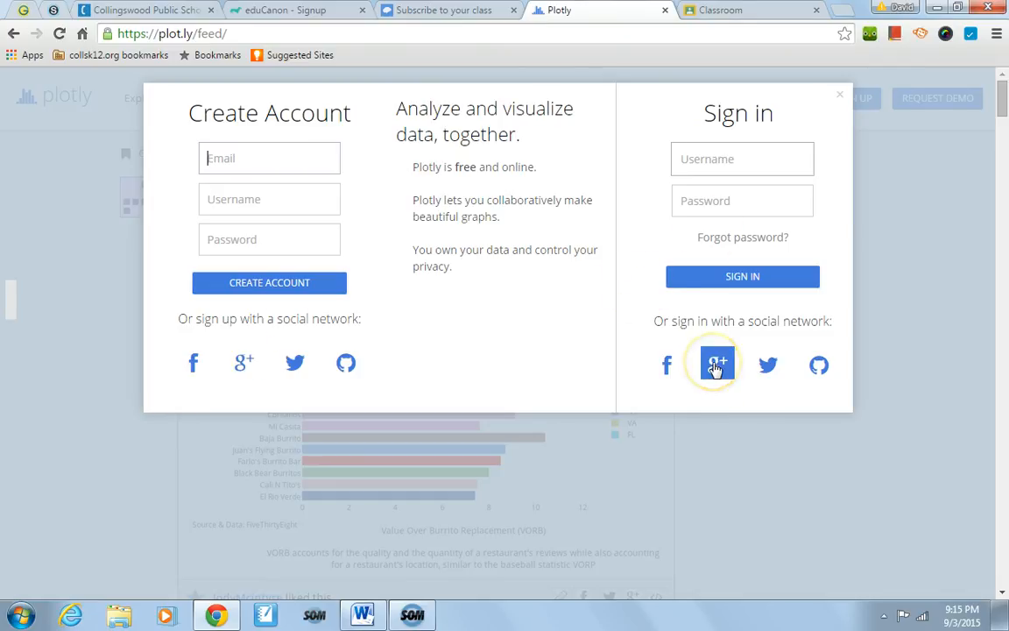
mouse_move(412, 217)
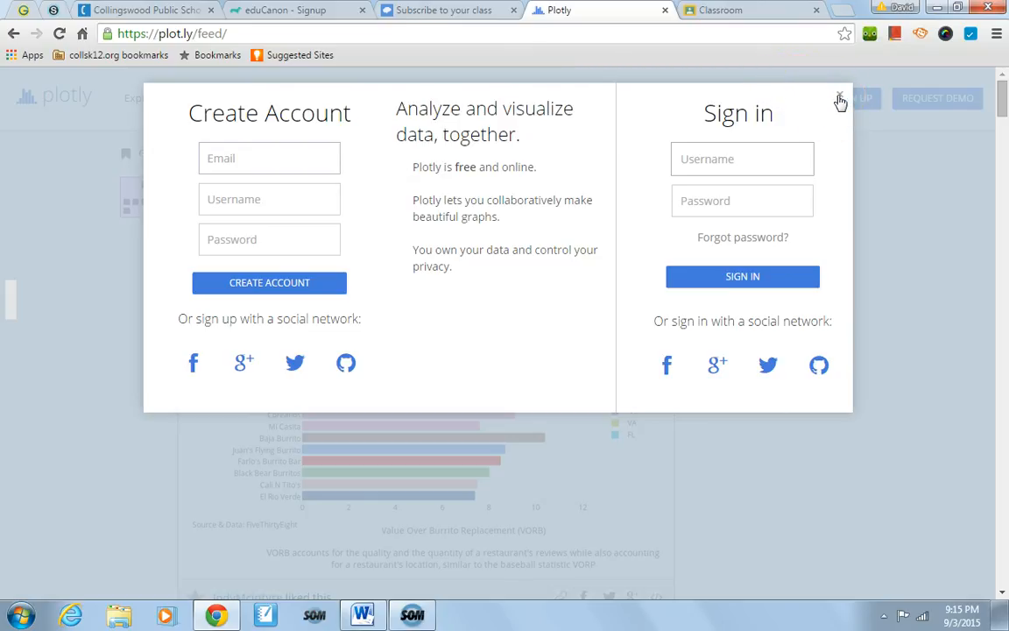
left_click(269, 158)
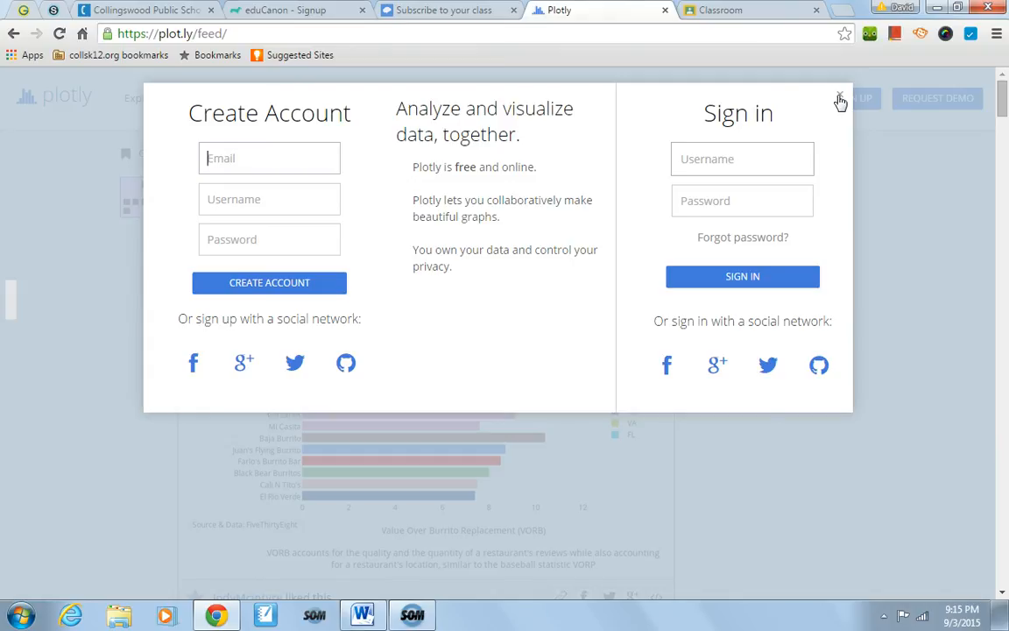
left_click(840, 94)
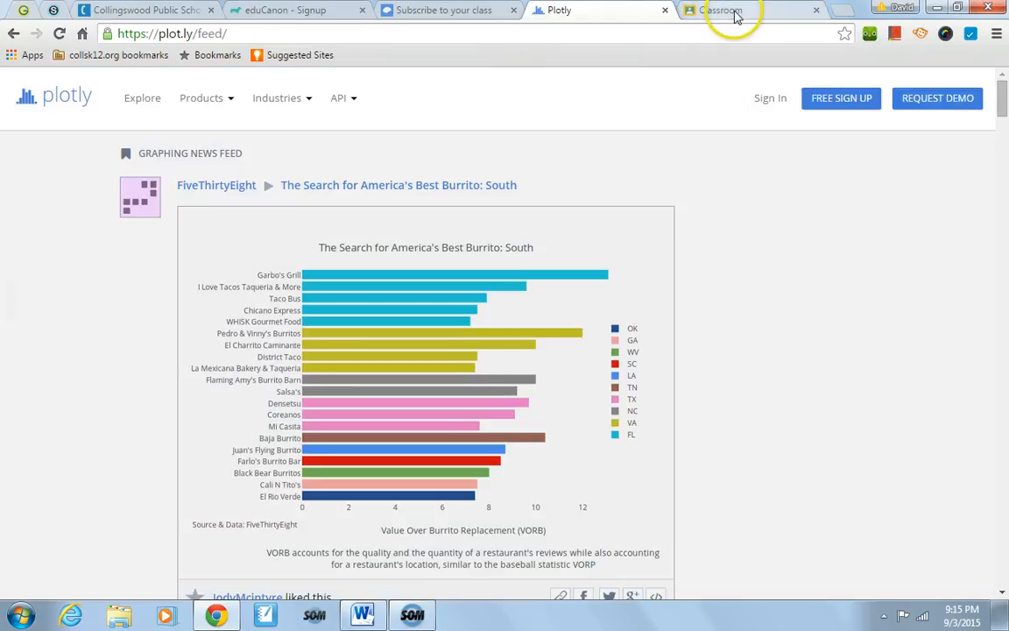
left_click(739, 10)
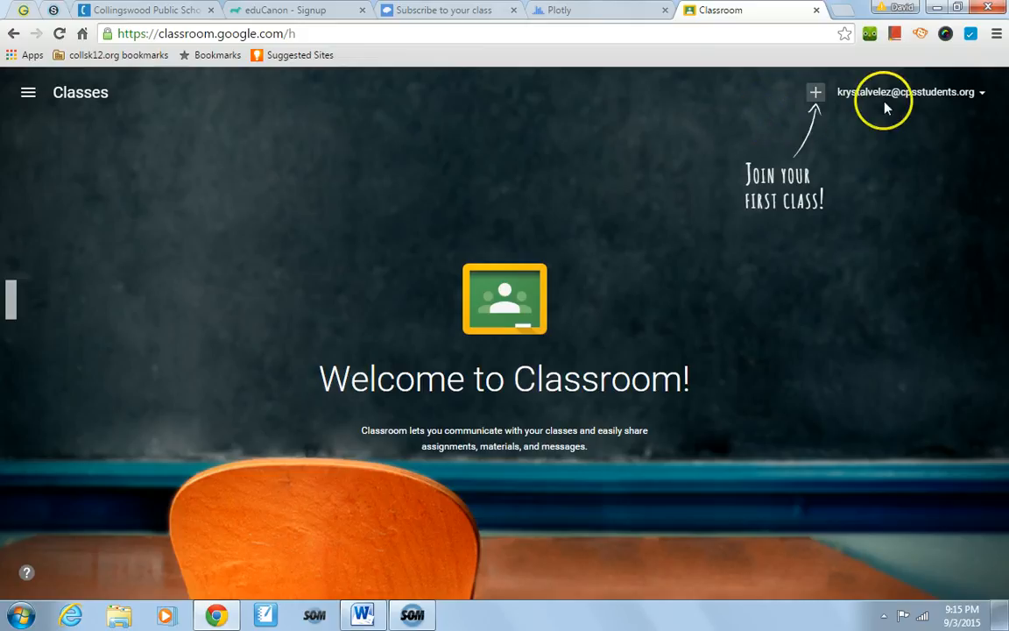
mouse_move(815, 91)
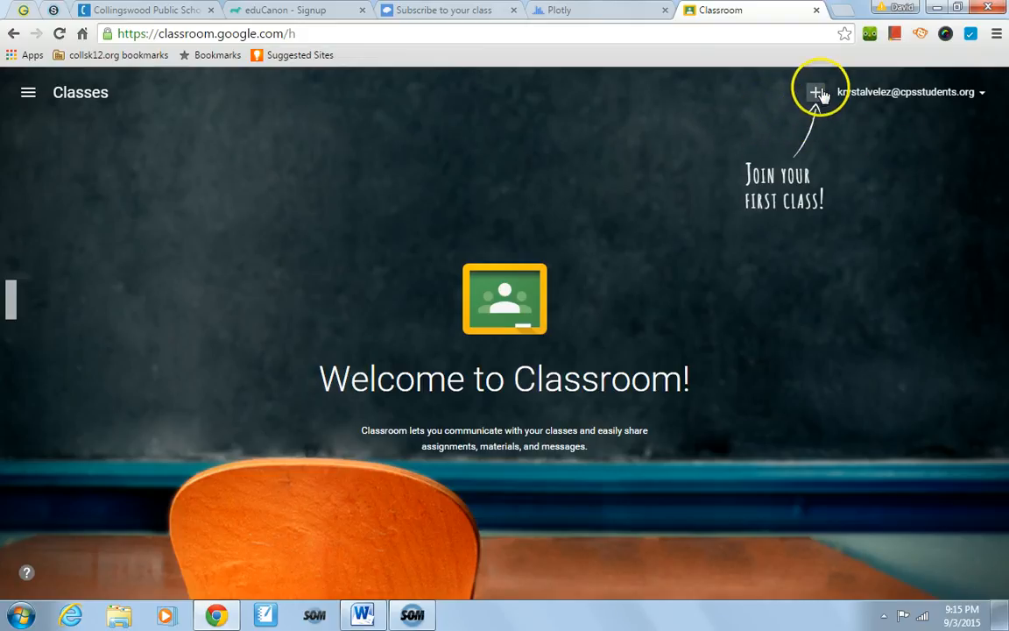
left_click(815, 91)
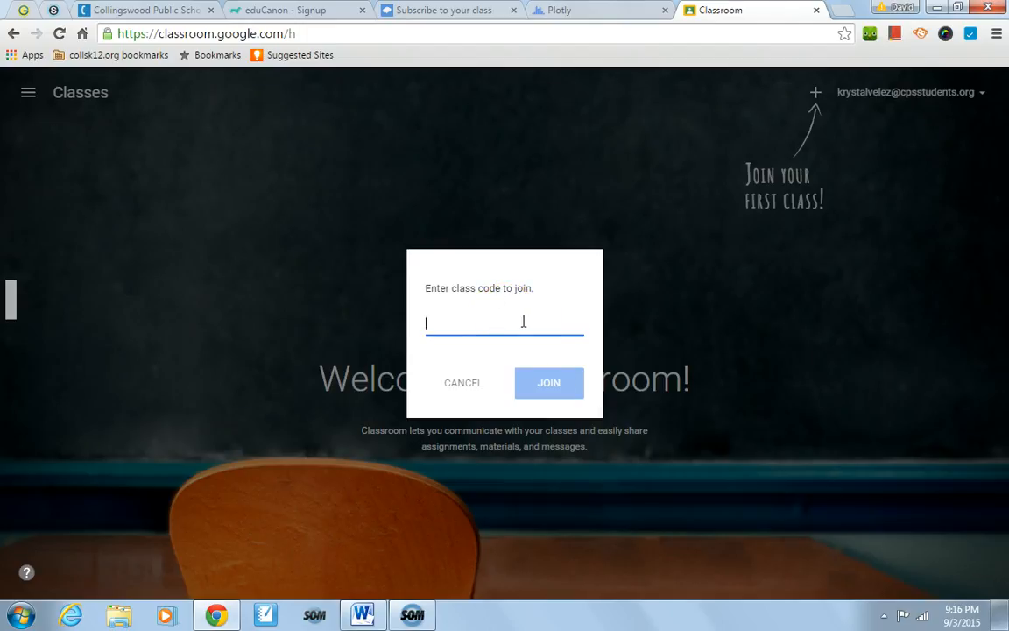
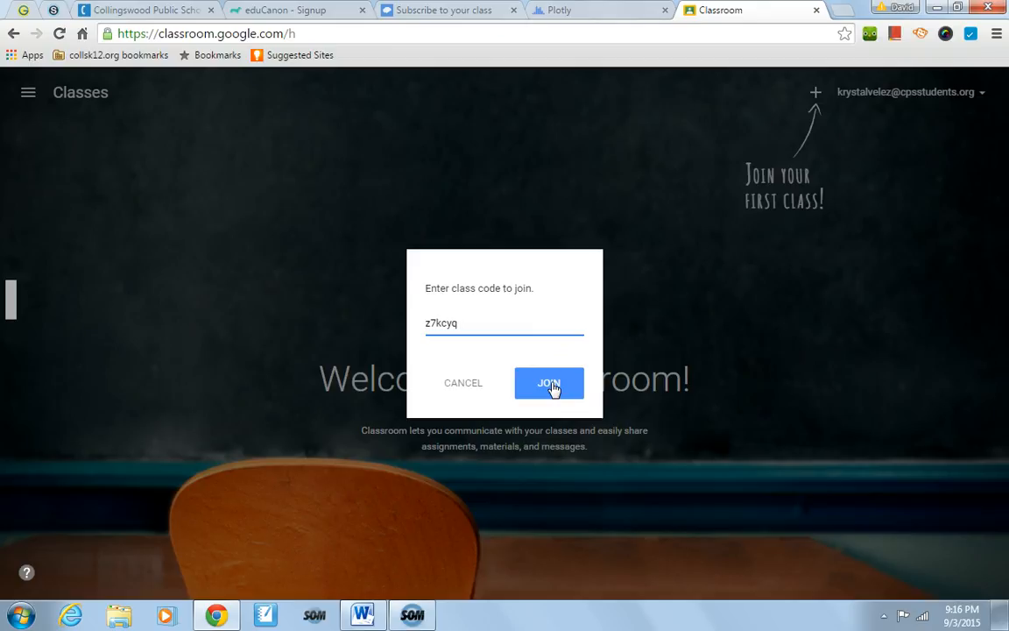
left_click(504, 323)
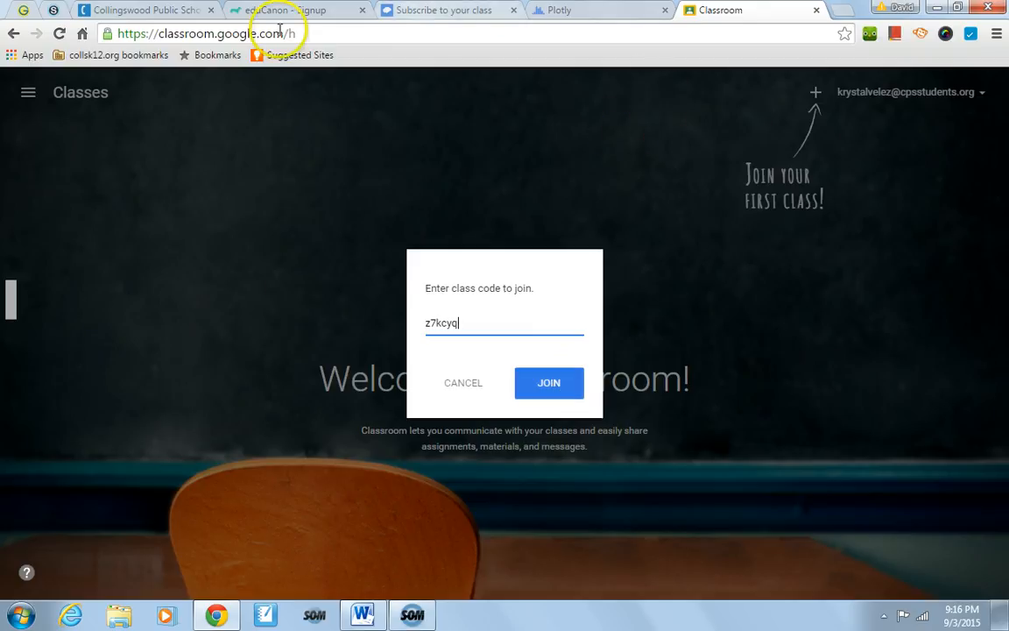
Step: Switch back to the Schoology tab showing the course materials sign-up links
left_click(140, 11)
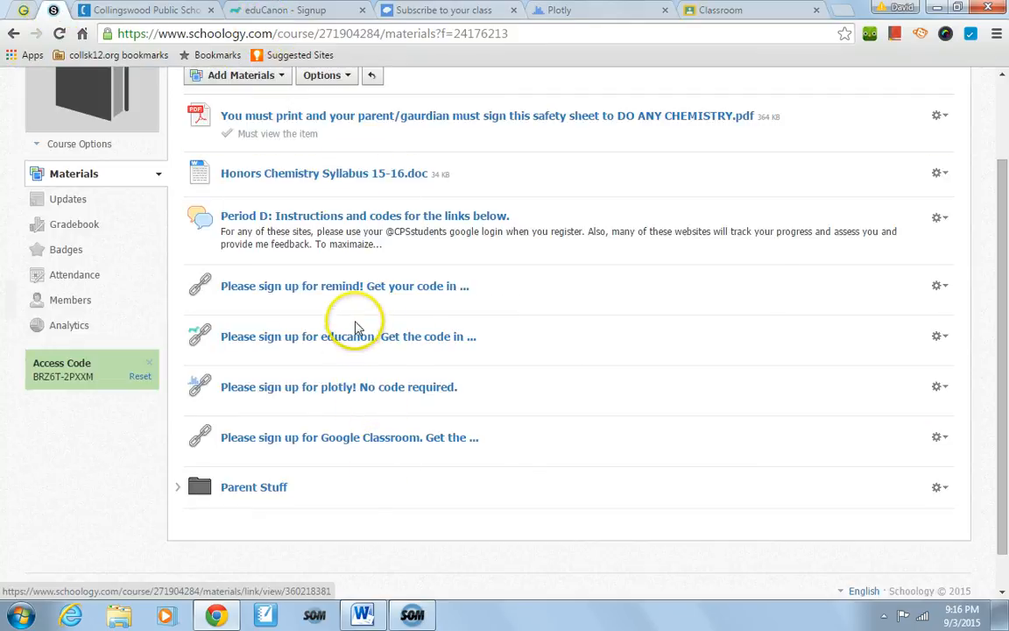
mouse_move(382, 289)
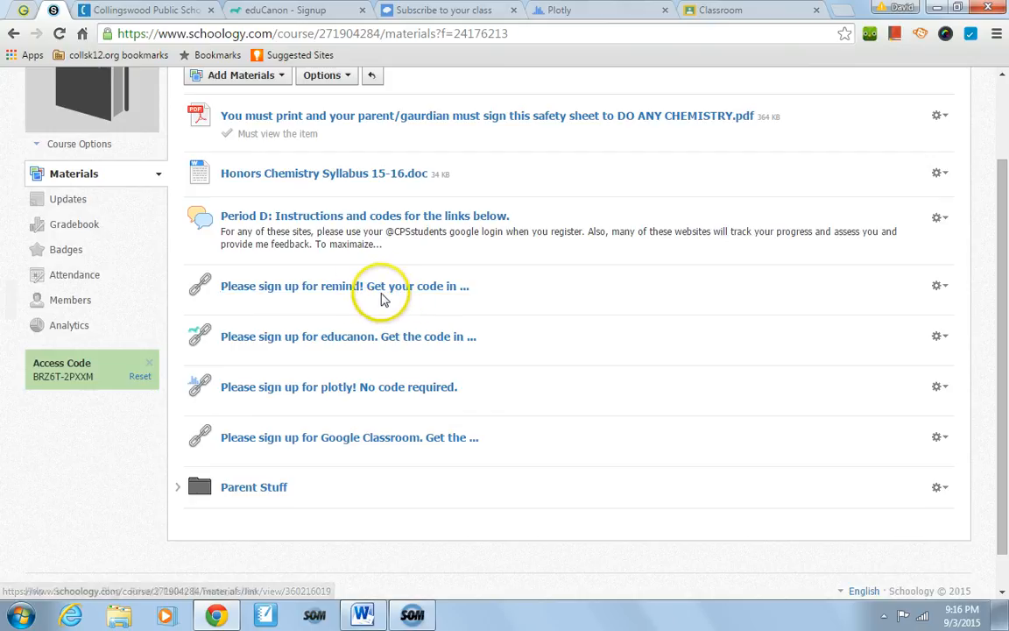
mouse_move(400, 342)
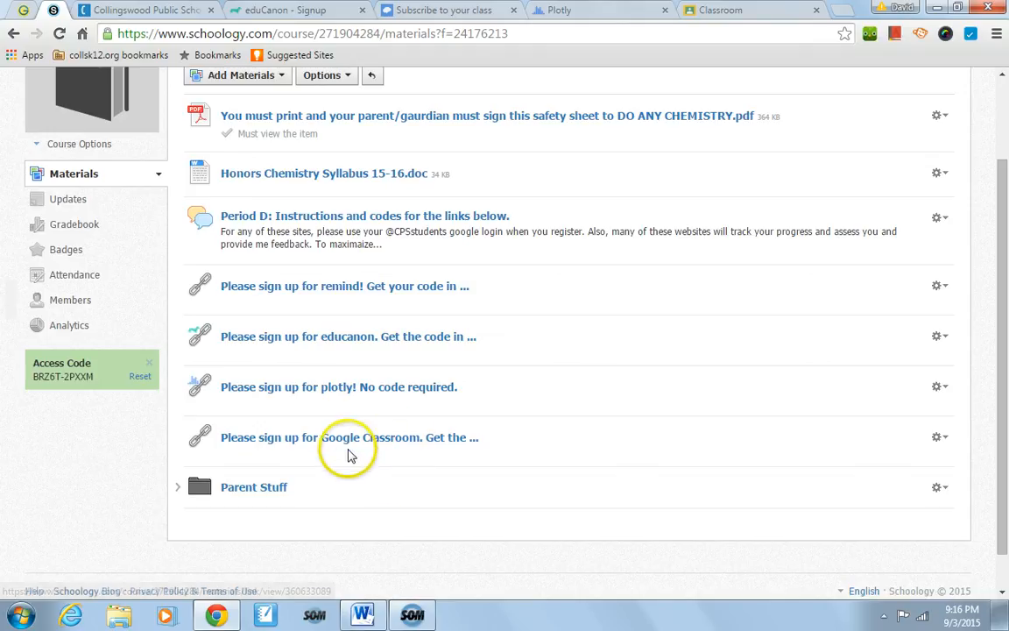
mouse_move(319, 500)
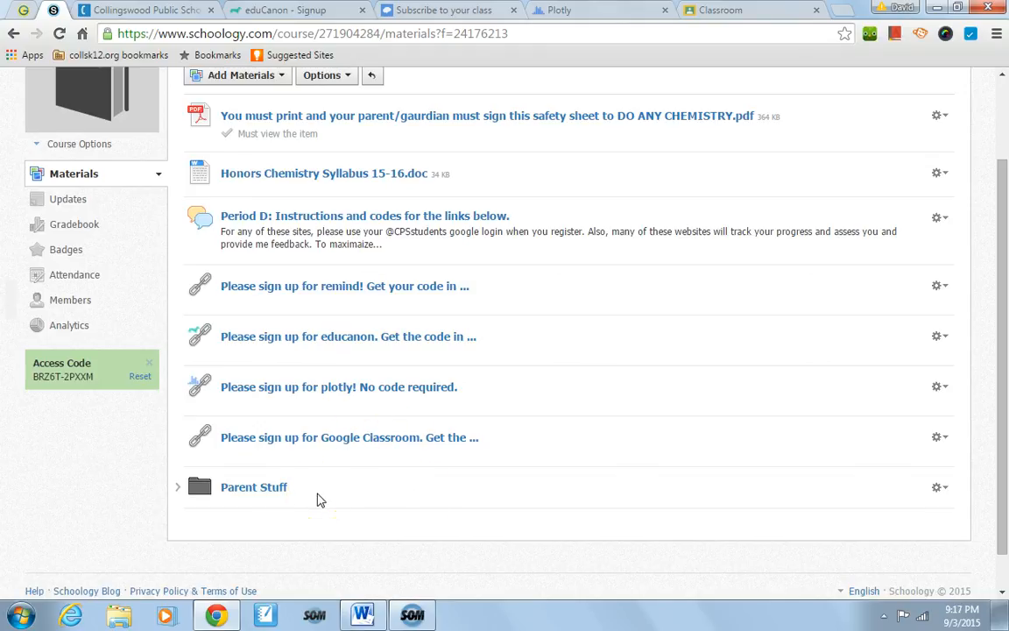